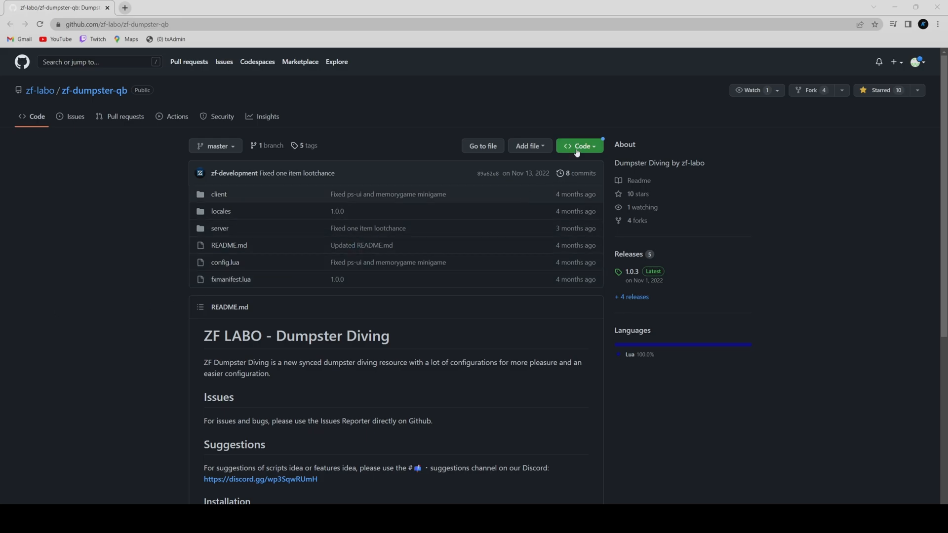
- Download the zf-dumpster-qb repository as a ZIP archive from GitHub
left_click(579, 146)
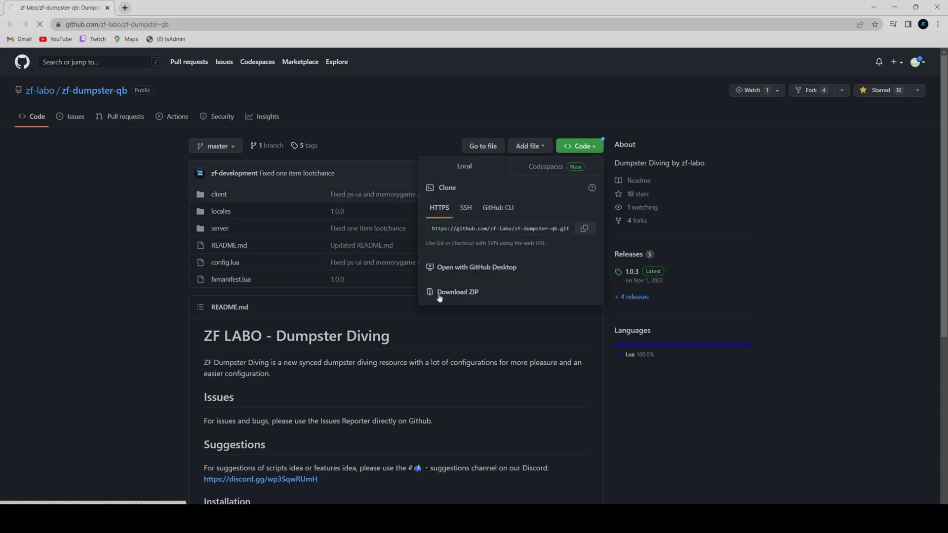
left_click(457, 292)
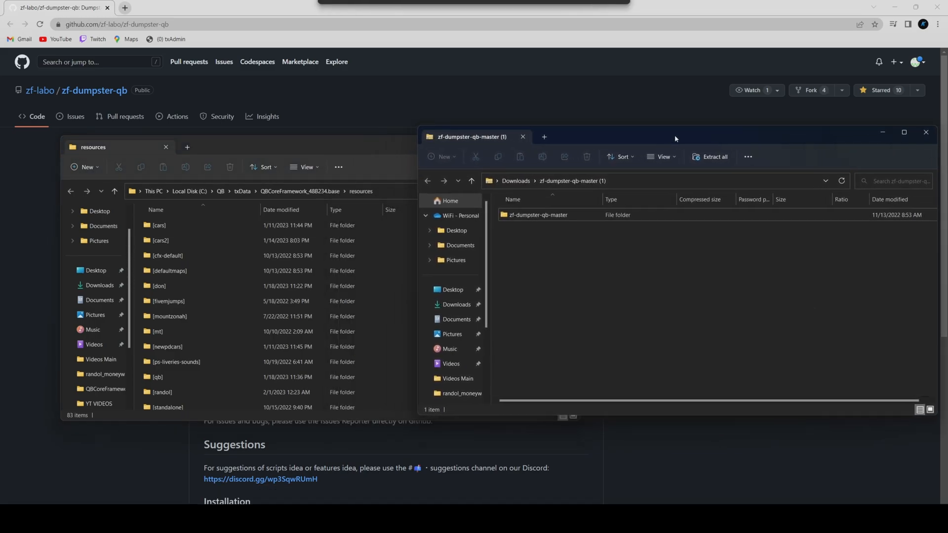
- Place the extracted zf-dumpster-qb-master folder in the server resources folder and rename it zf-dumpster
double_click(538, 215)
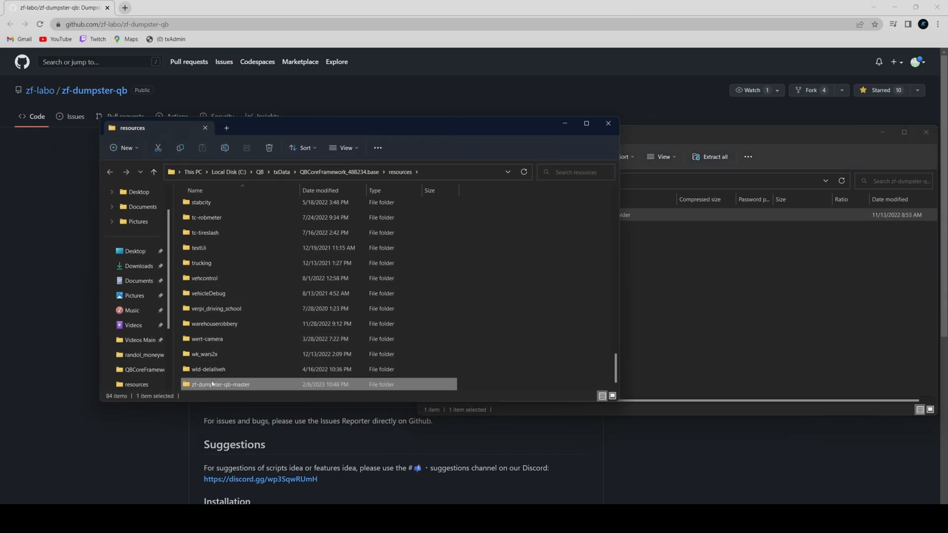
right_click(219, 384)
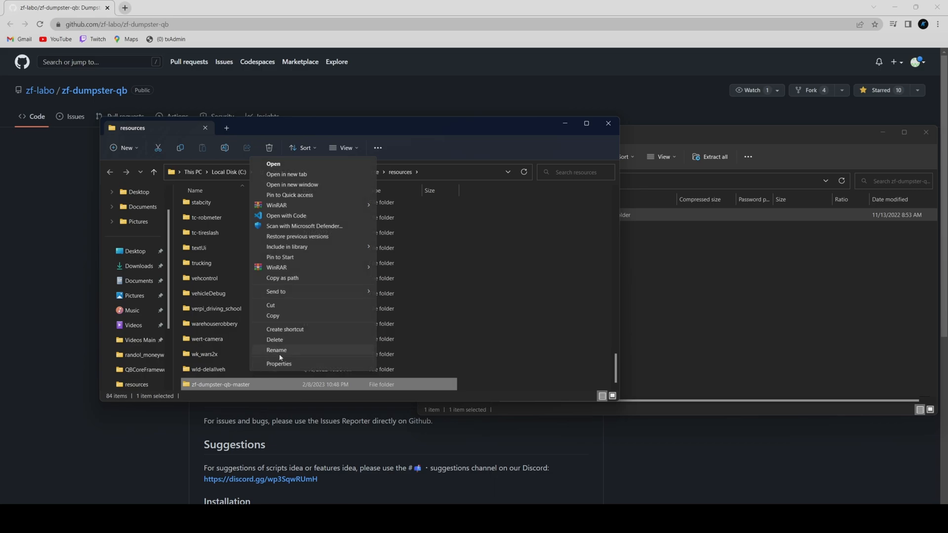
left_click(276, 349)
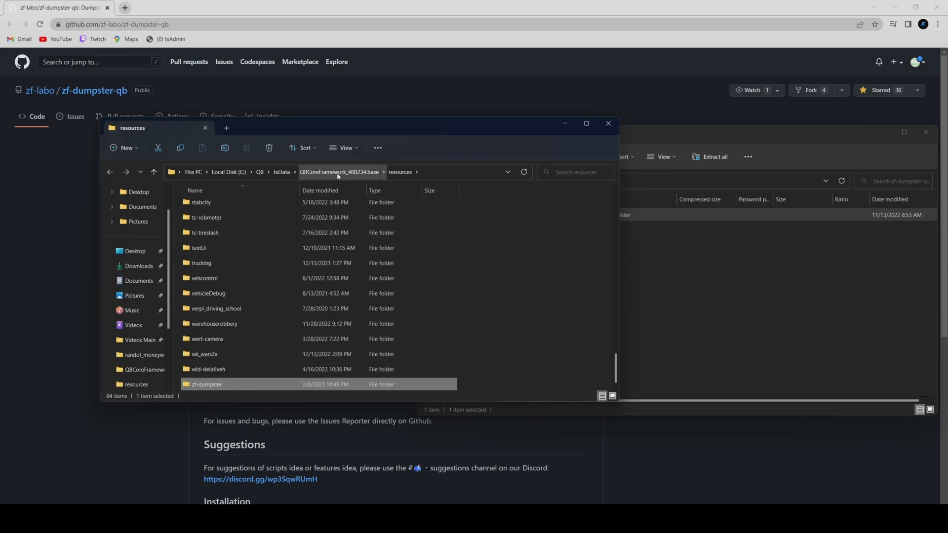
- Add 'ensure zf-dumpster' after radiolist in server.cfg so the resource starts
right_click(199, 281)
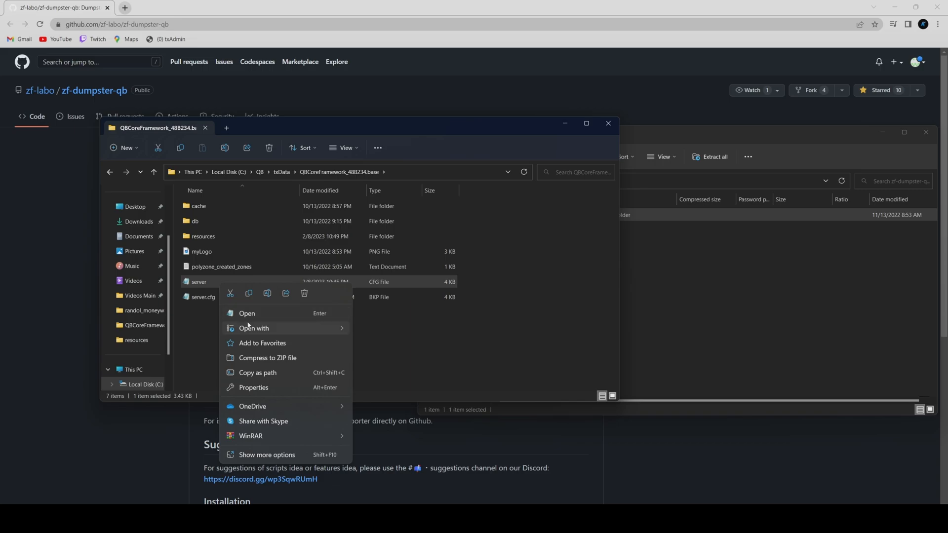
left_click(247, 313)
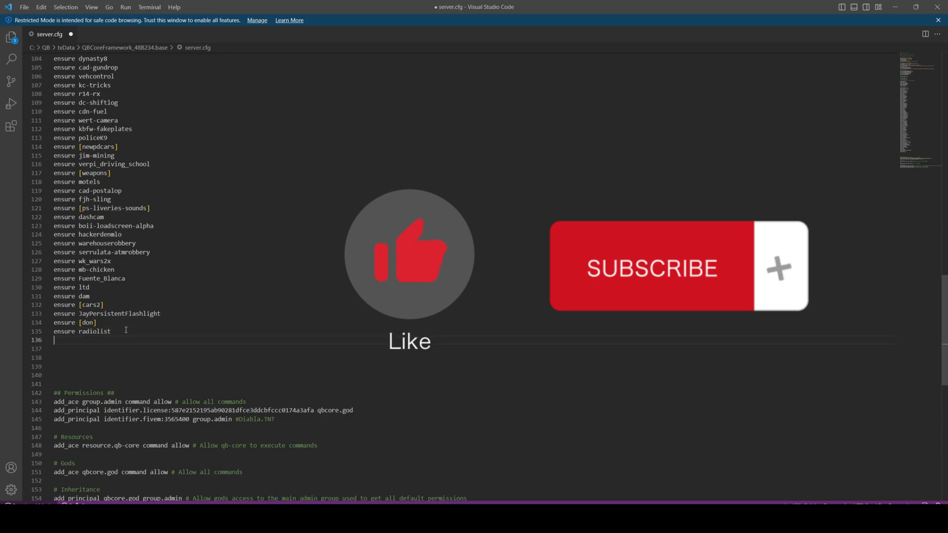
type("ensure")
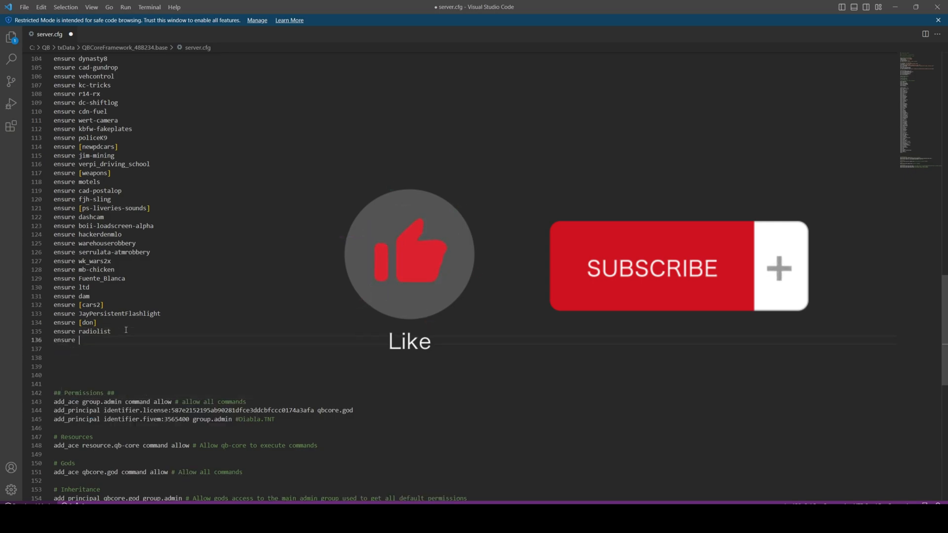
type("zf")
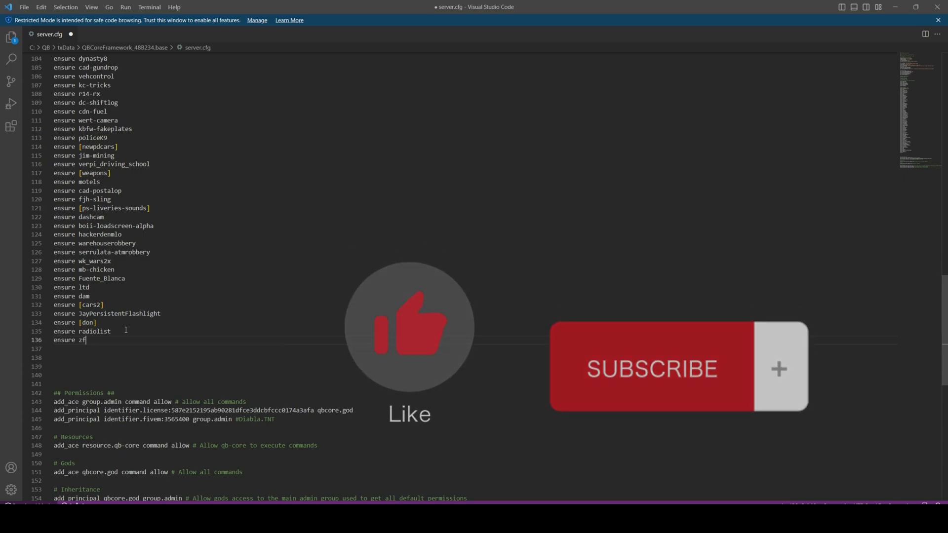
type("-dumpster")
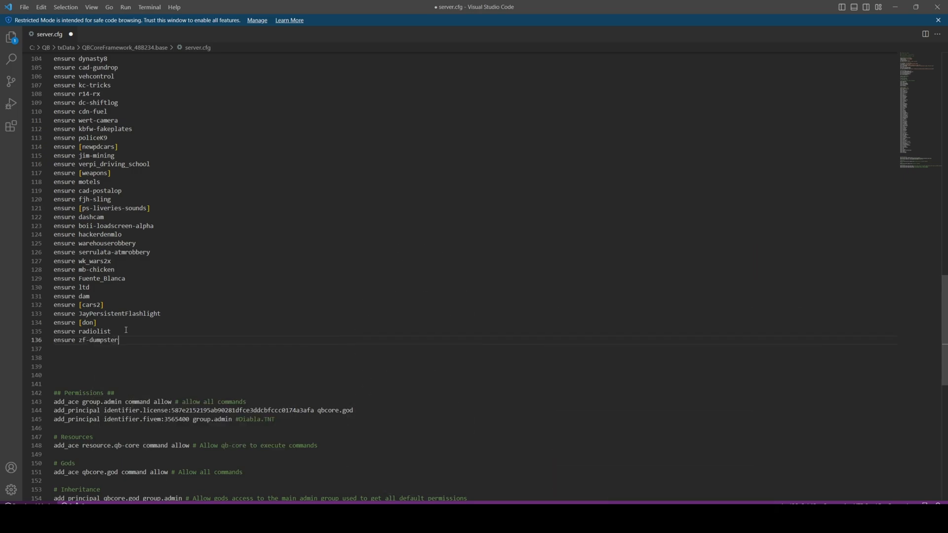
left_click(23, 7)
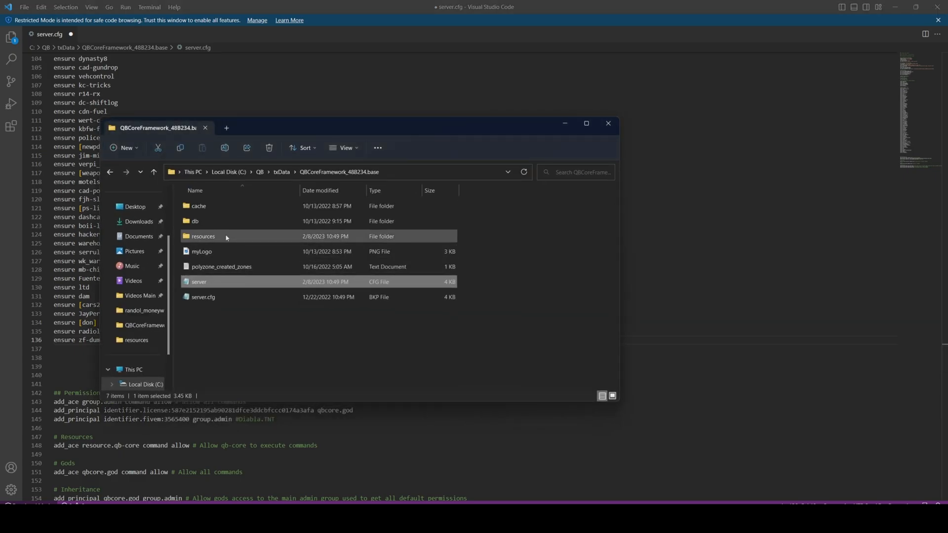
- Open zf-dumpster's config.lua from the resources folder
double_click(204, 236)
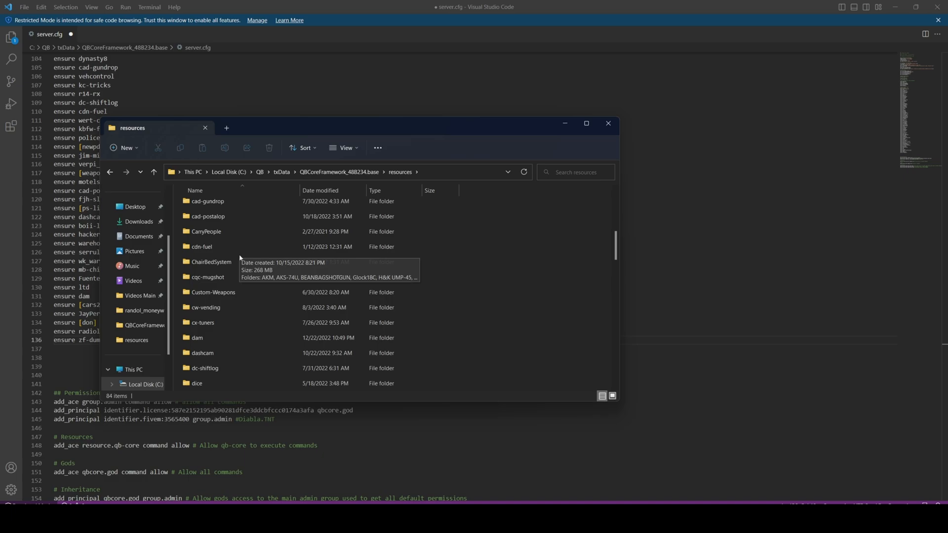
scroll("down", 3)
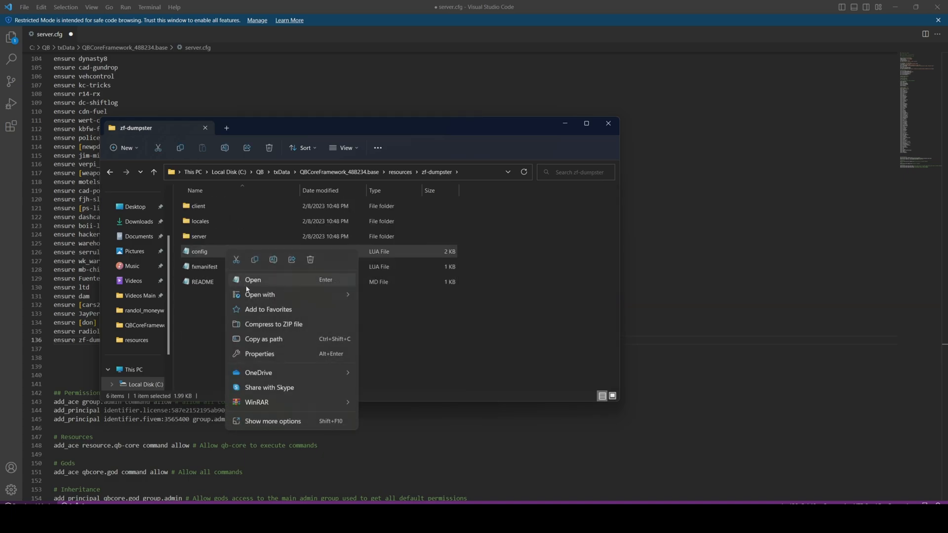
left_click(252, 280)
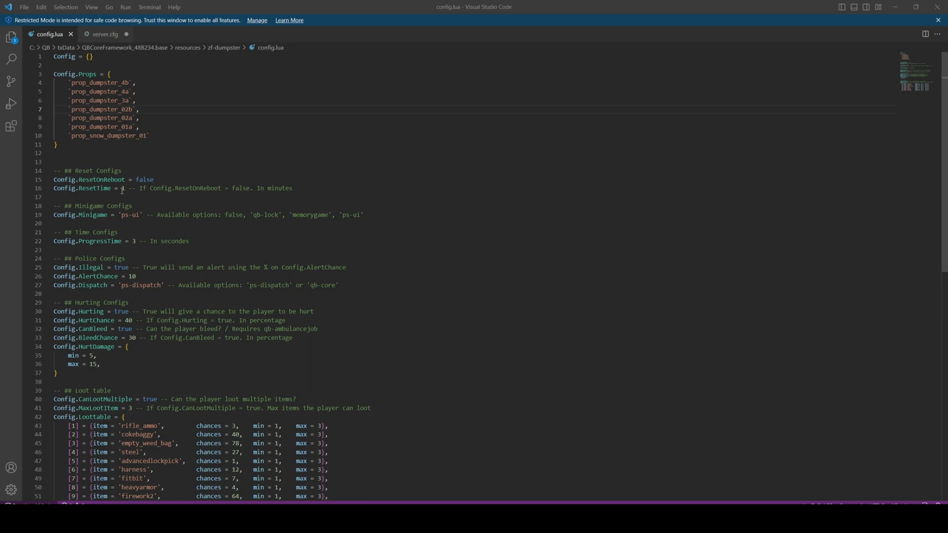
mouse_move(106, 219)
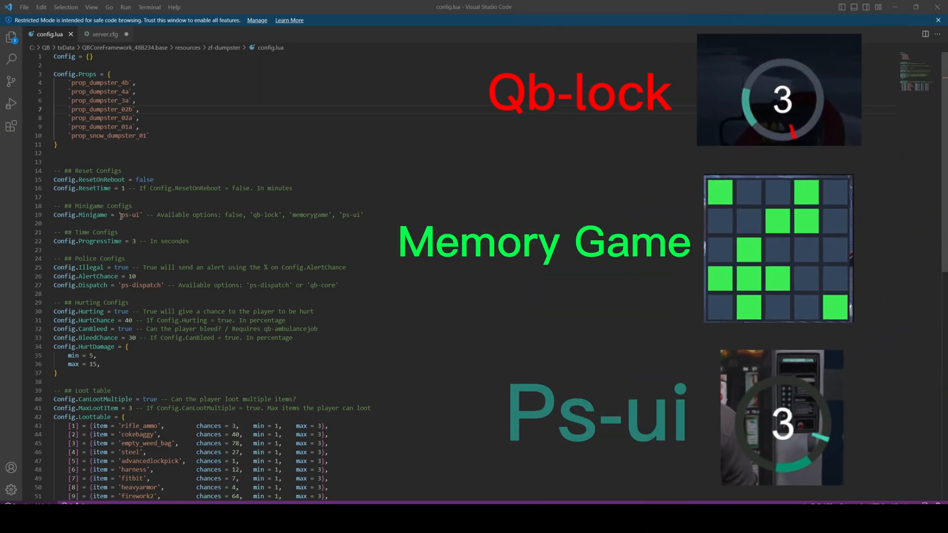
double_click(130, 214)
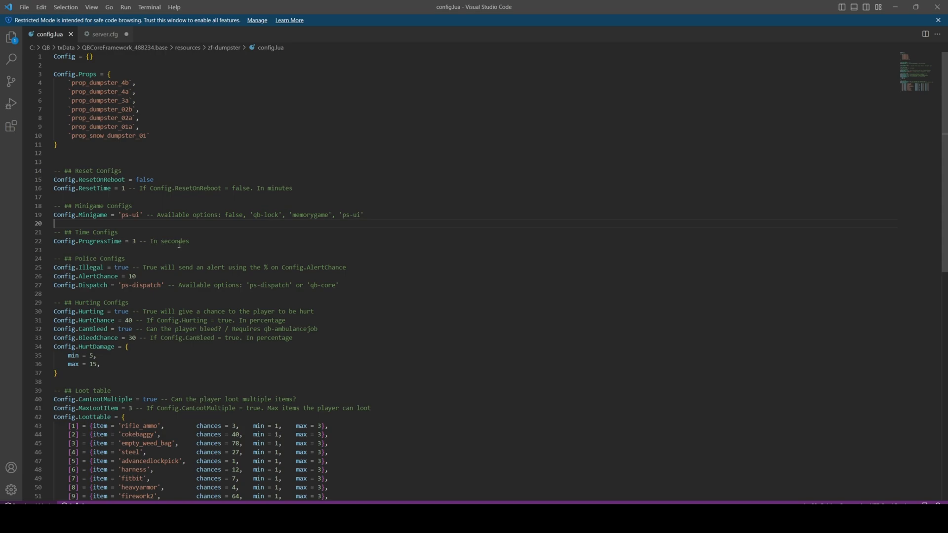
scroll("down", 3)
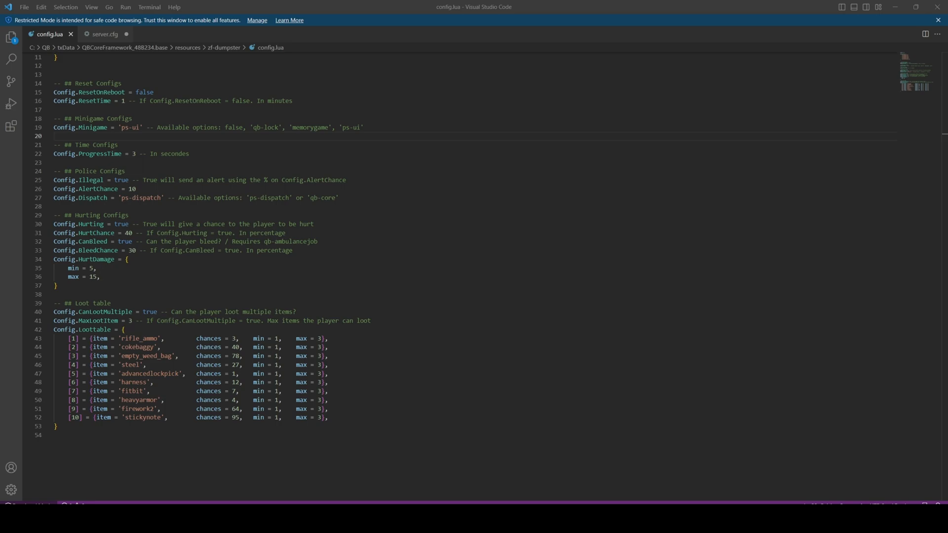
mouse_move(186, 403)
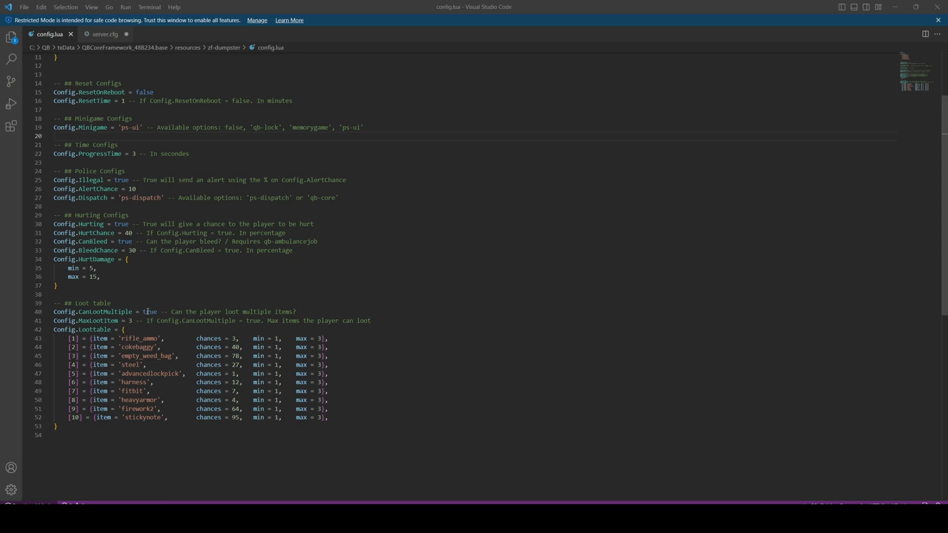
mouse_move(162, 312)
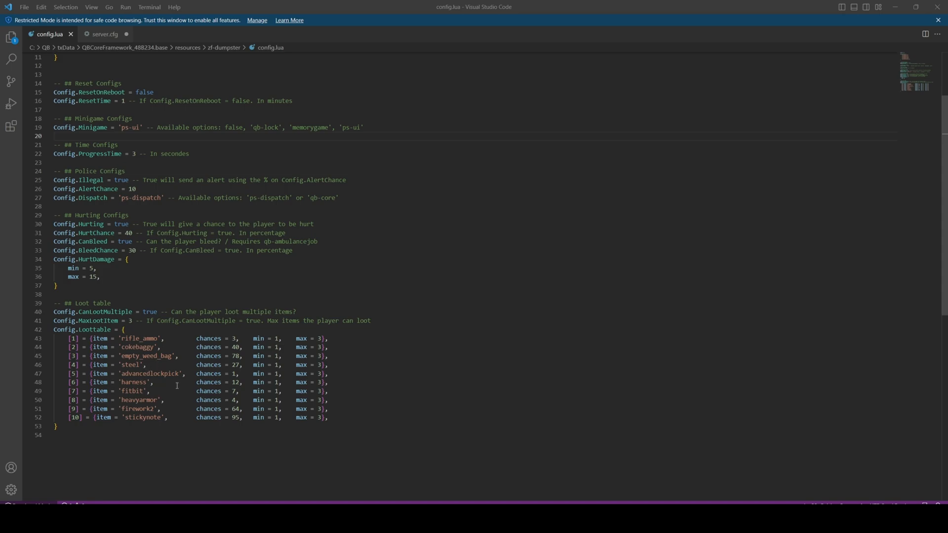
mouse_move(273, 346)
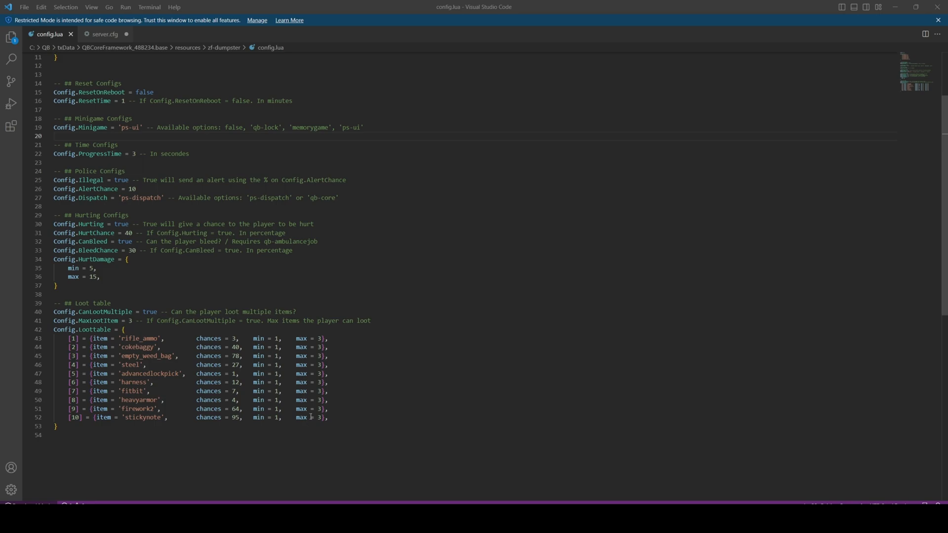
mouse_move(158, 369)
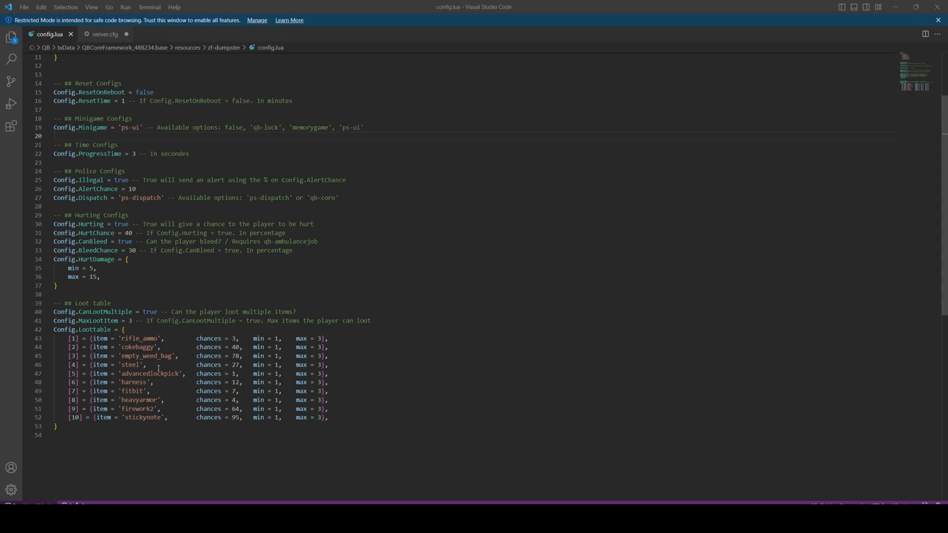
mouse_move(260, 218)
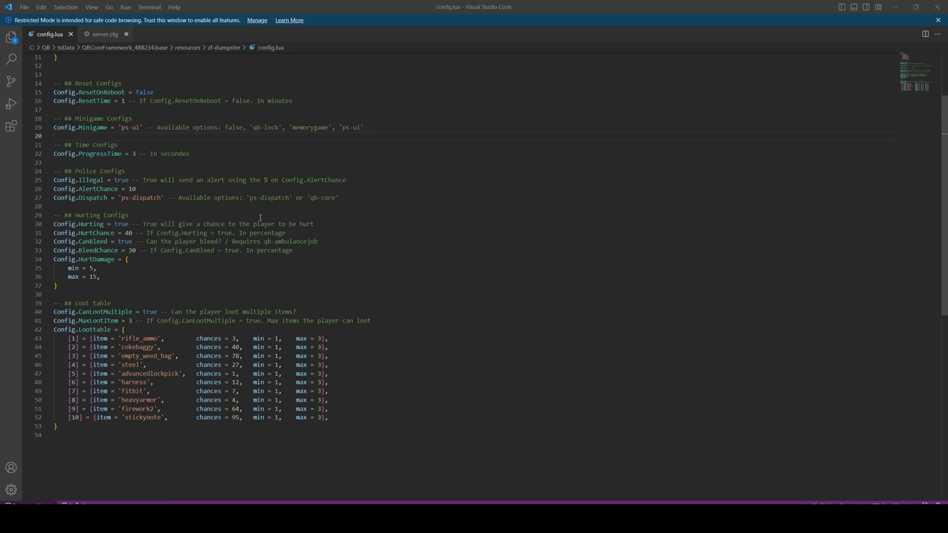
left_click(24, 7)
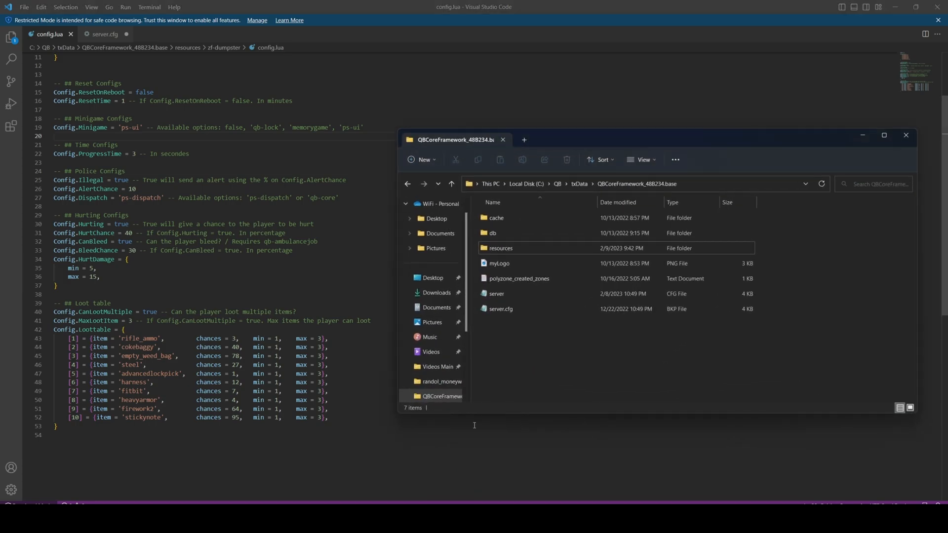
- Open en.lua from the zf-dumpster locales folder in Visual Studio Code
double_click(500, 248)
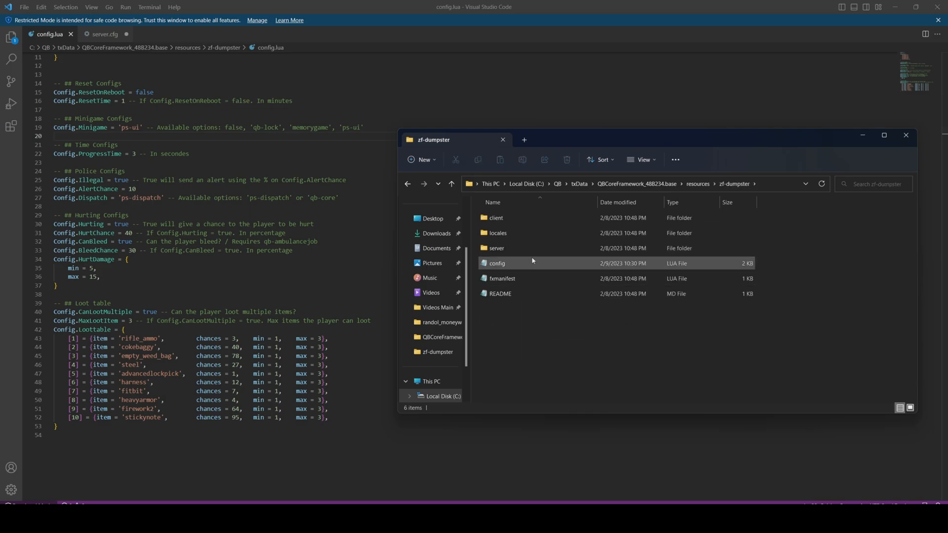
double_click(498, 233)
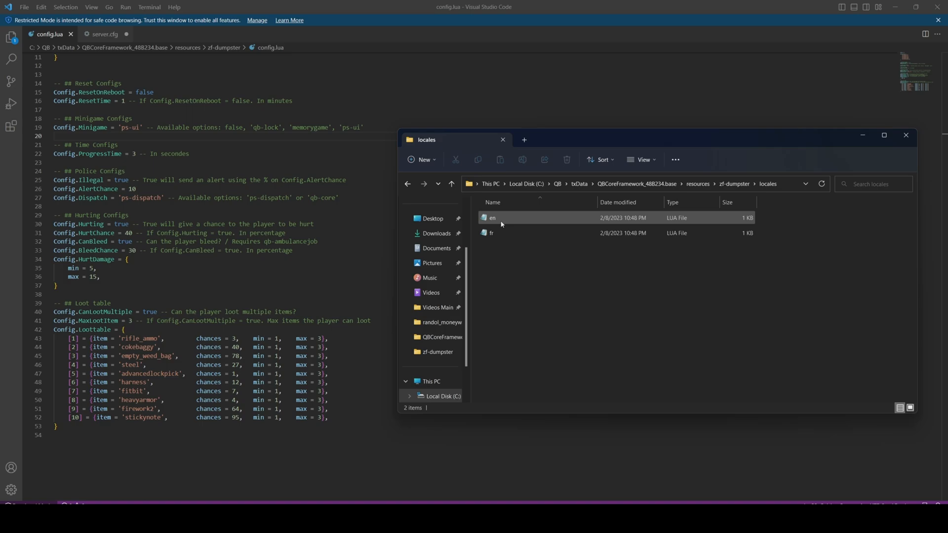
right_click(491, 233)
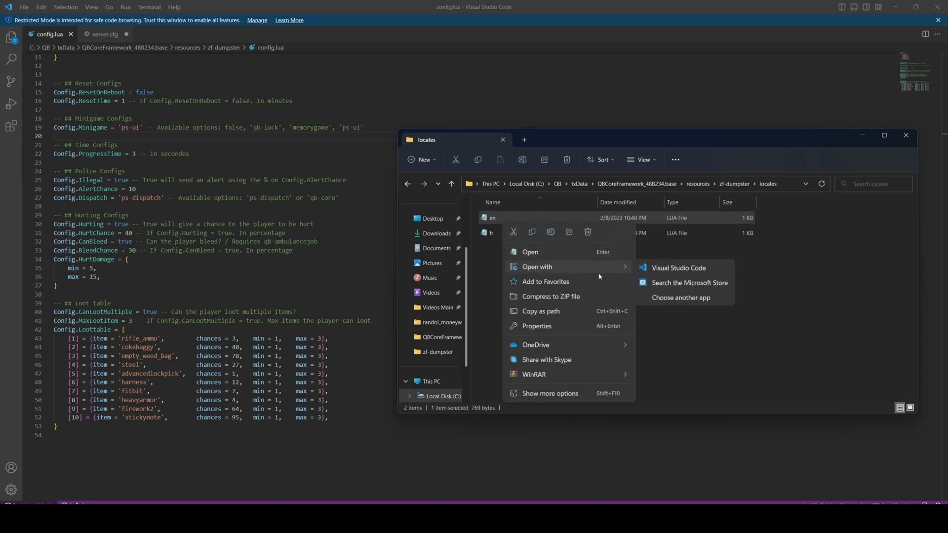
left_click(677, 268)
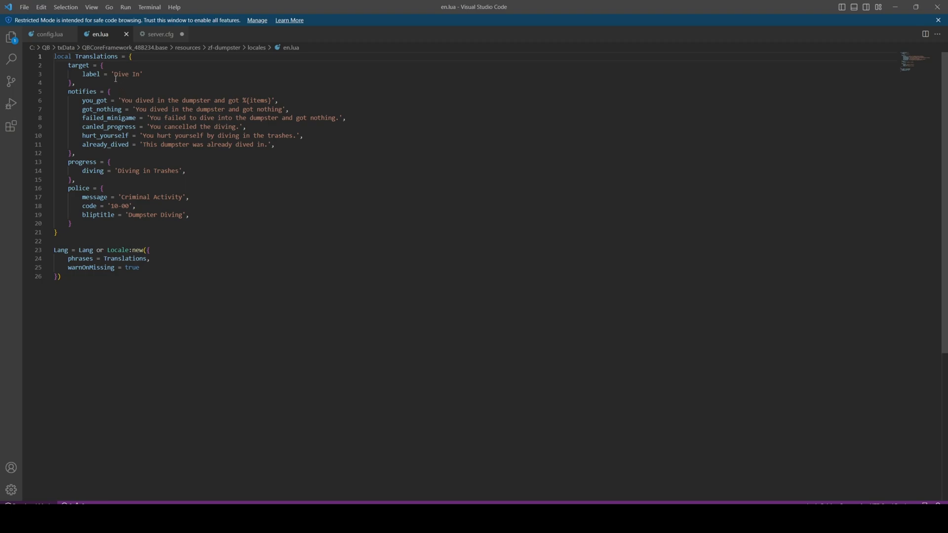
- Replace the 'Dive In' target label with 'Search Dumpster'
double_click(121, 74)
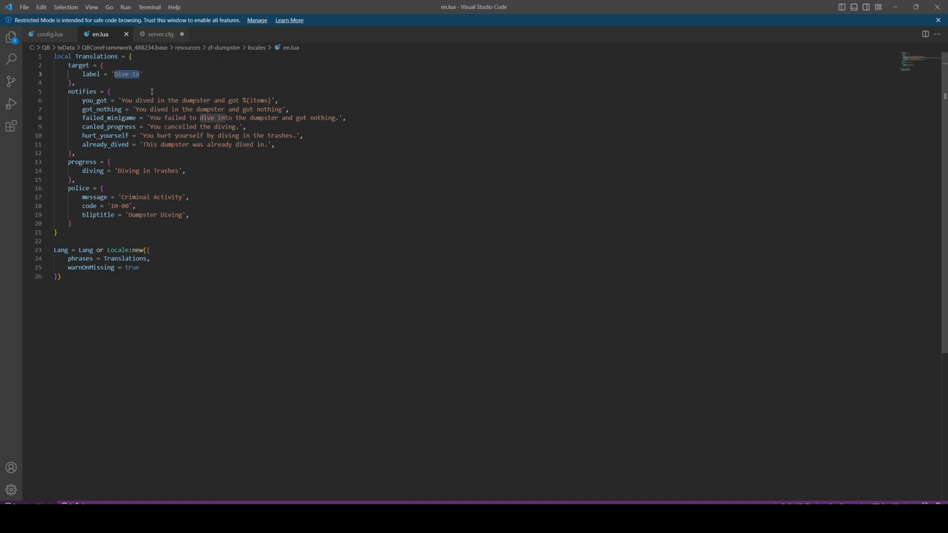
type("Search D")
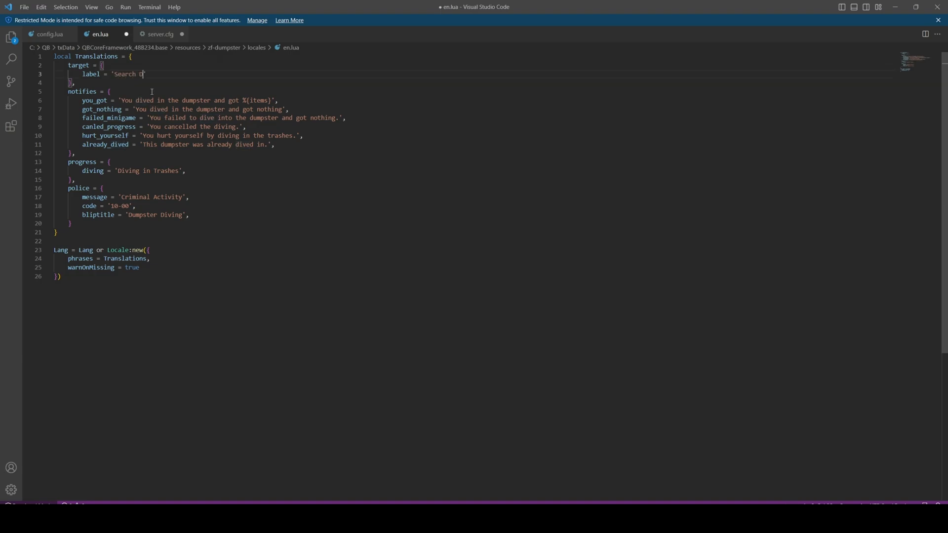
type("umpster")
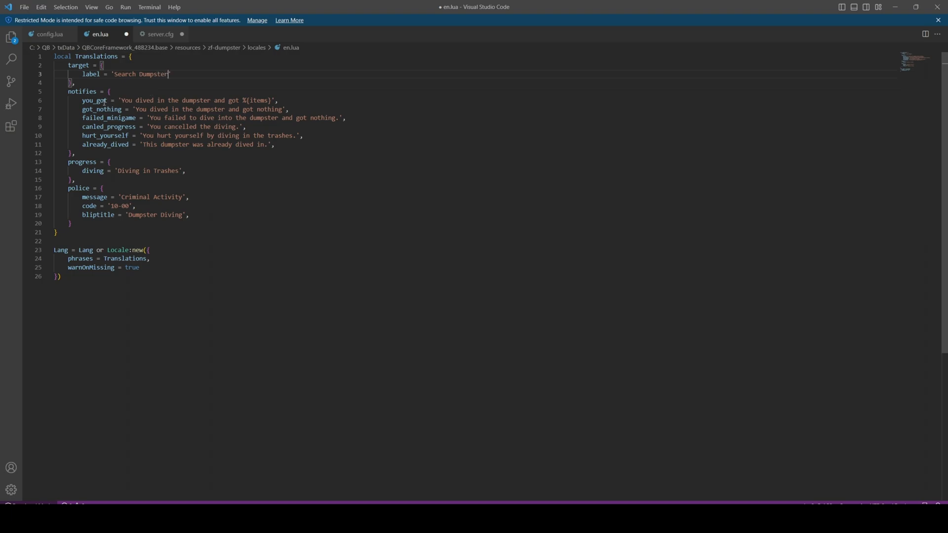
- Change 'dived in' to 'searched' in the you_got and got_nothing messages
double_click(136, 101)
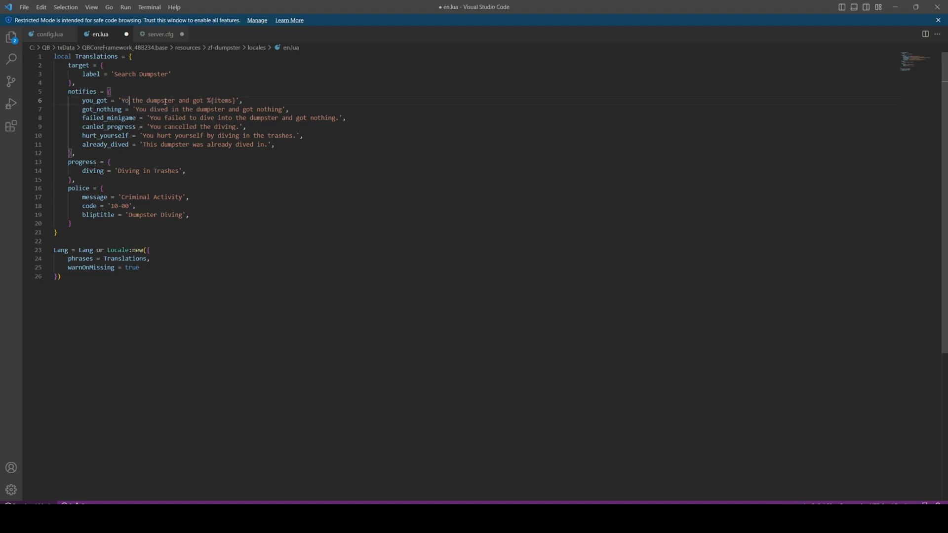
type("searched")
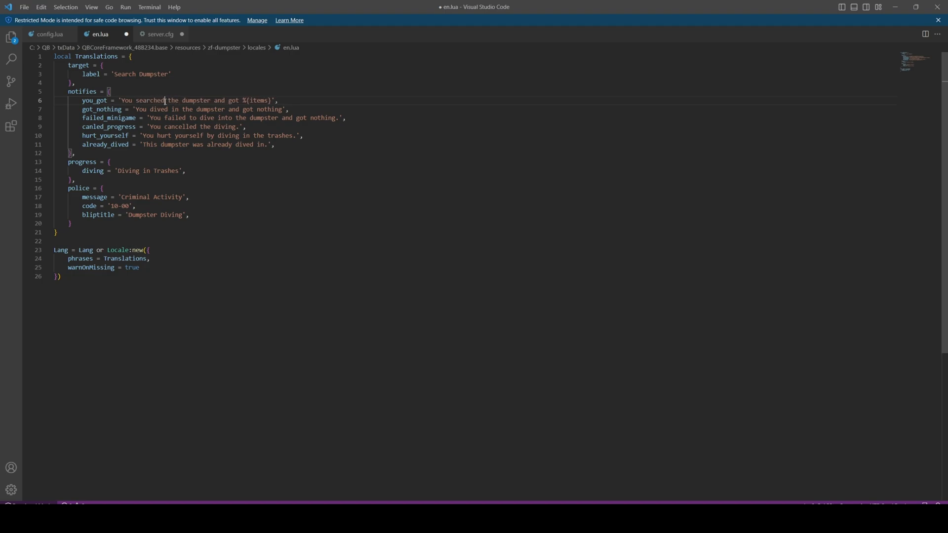
double_click(151, 110)
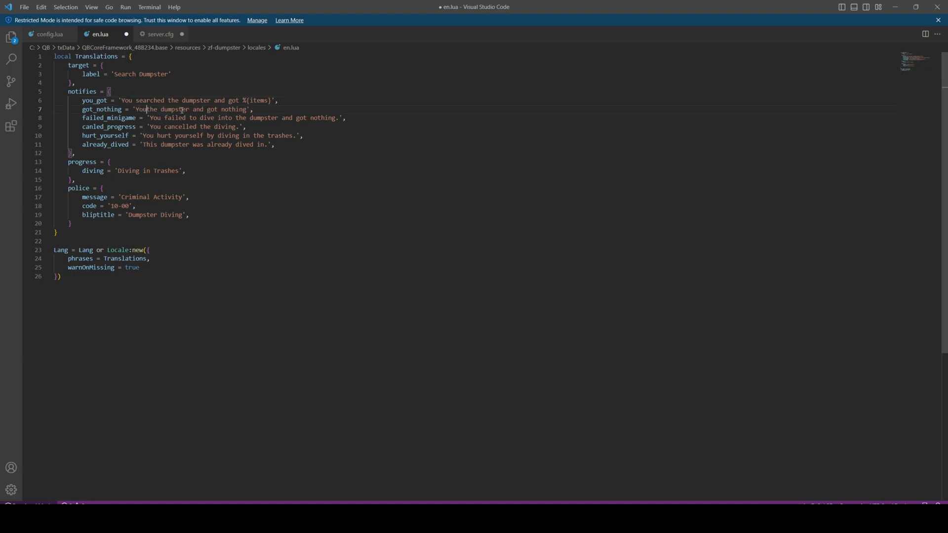
type("searched")
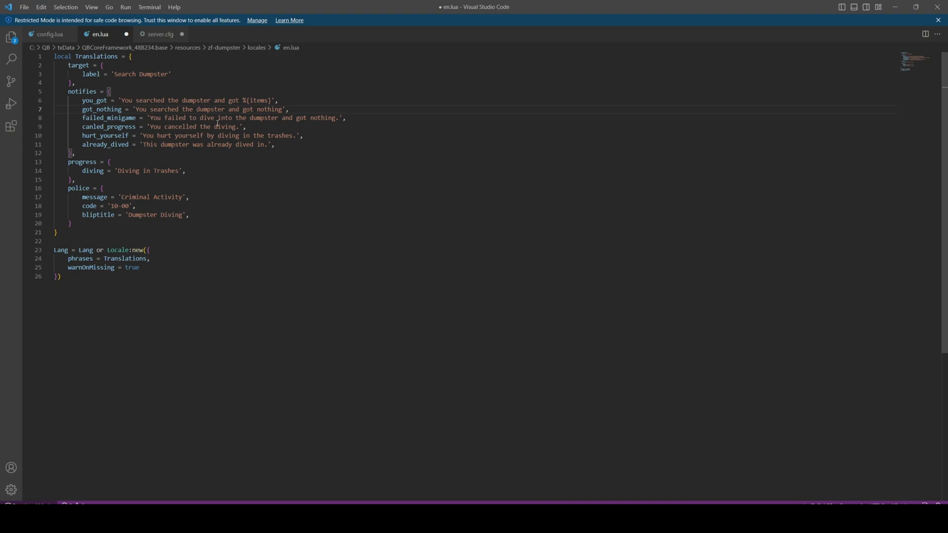
mouse_move(147, 118)
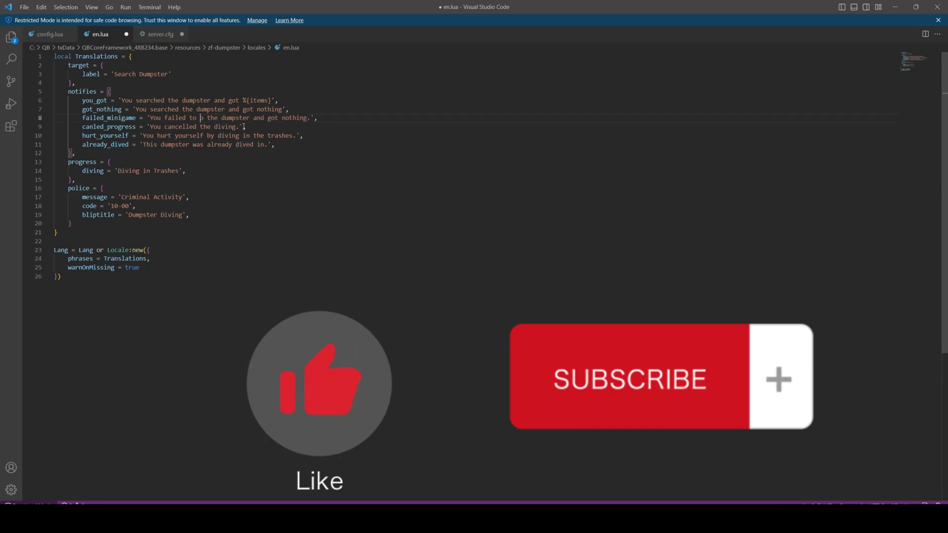
- Reword failed_minigame, cancelled and hurt-yourself messages to search/searching and shorten trashes to trash
type("search")
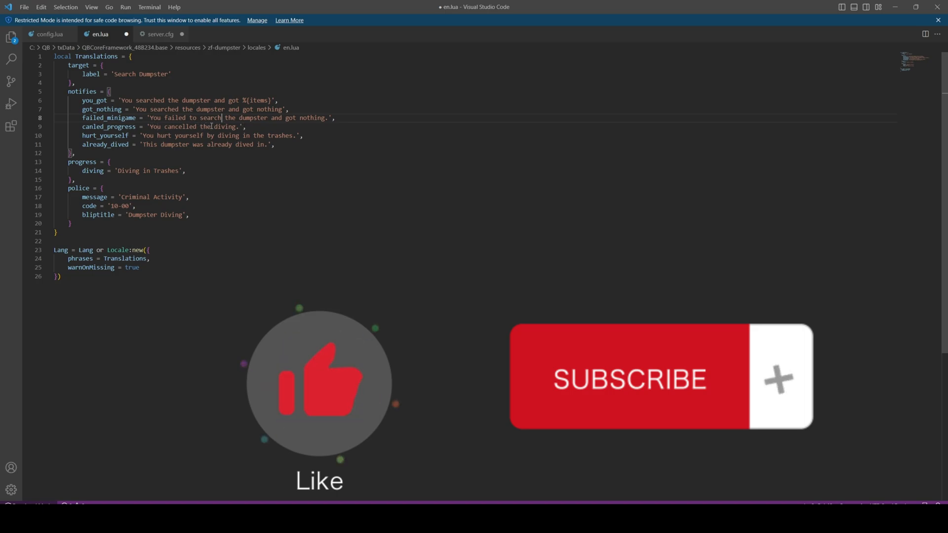
double_click(224, 127)
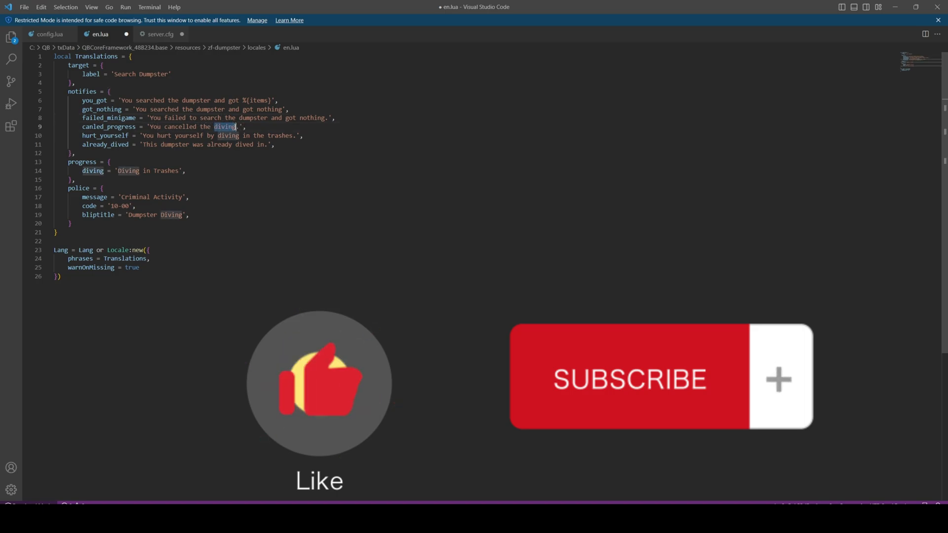
type("searching")
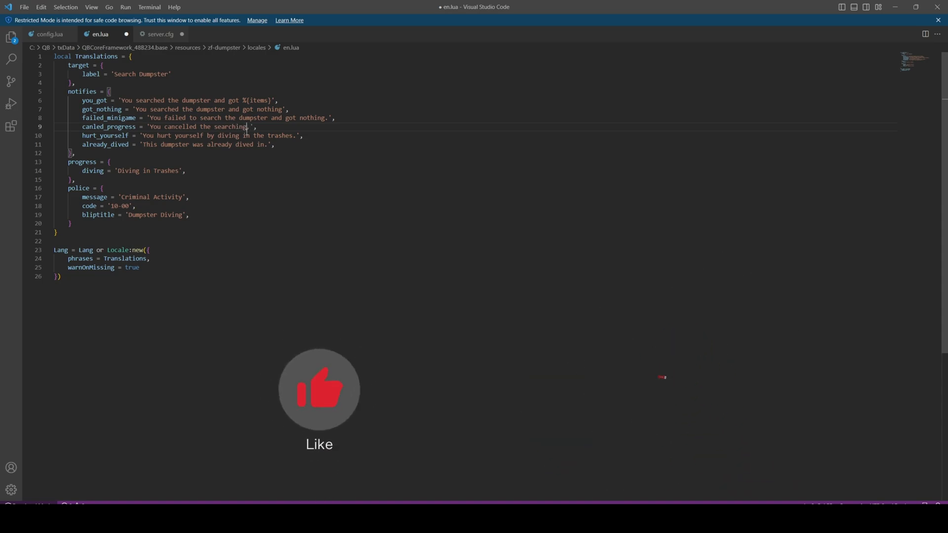
double_click(228, 135)
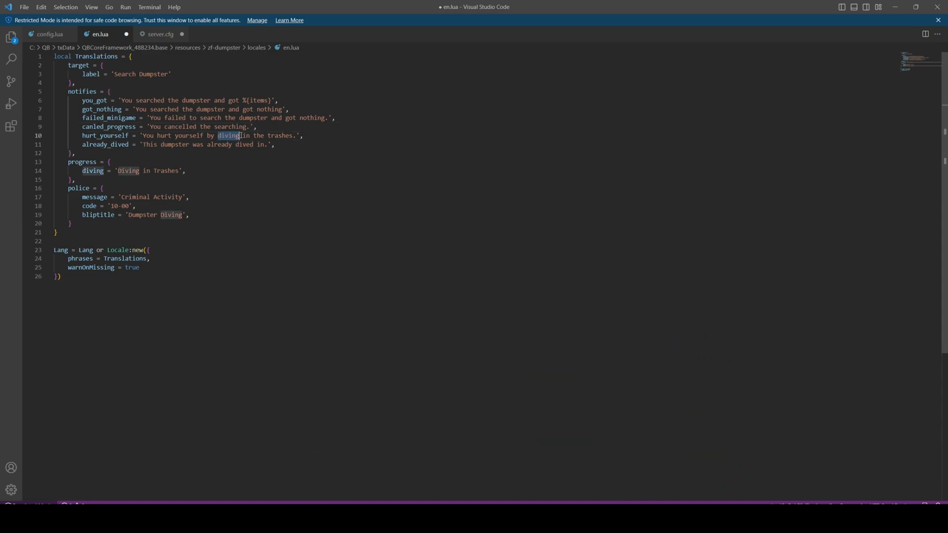
type("search")
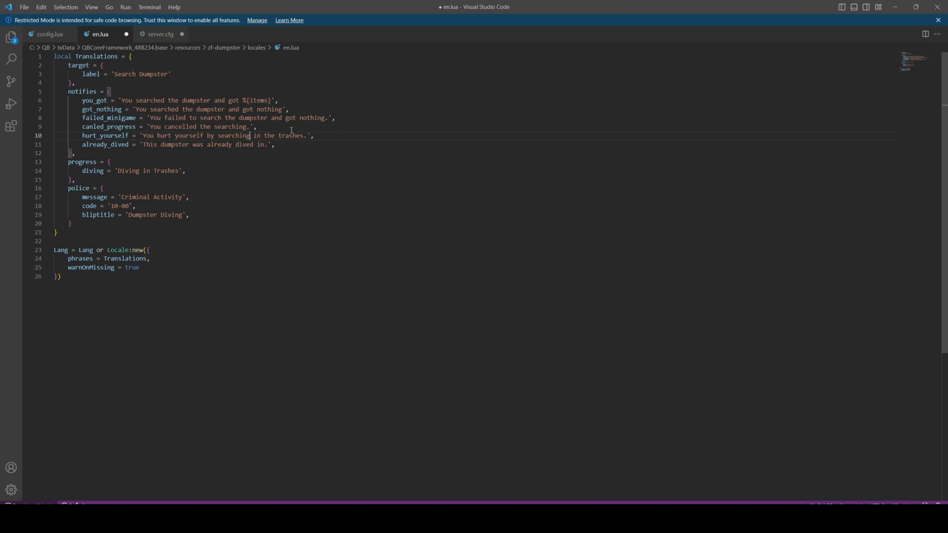
double_click(290, 135)
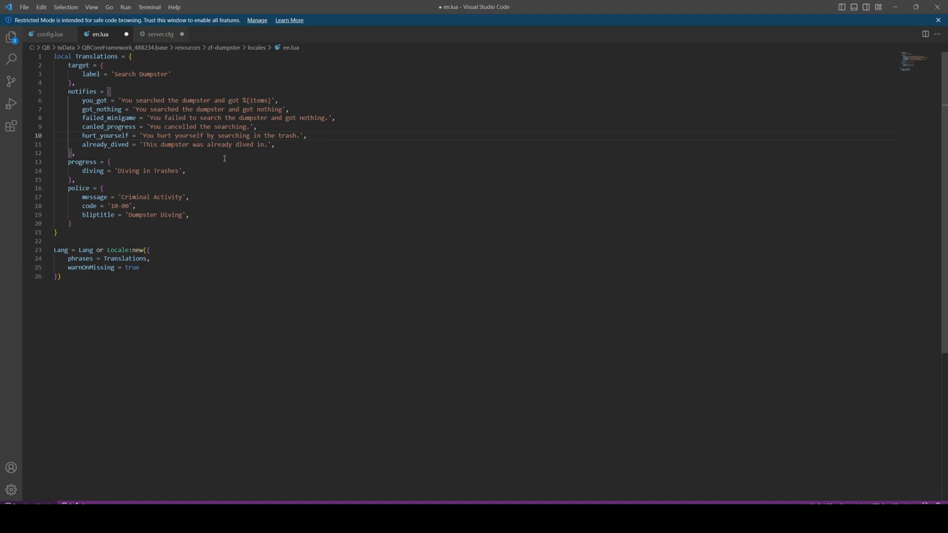
- Change 'dived in' to 'searched' in the already-dived message and select the progress text
double_click(251, 144)
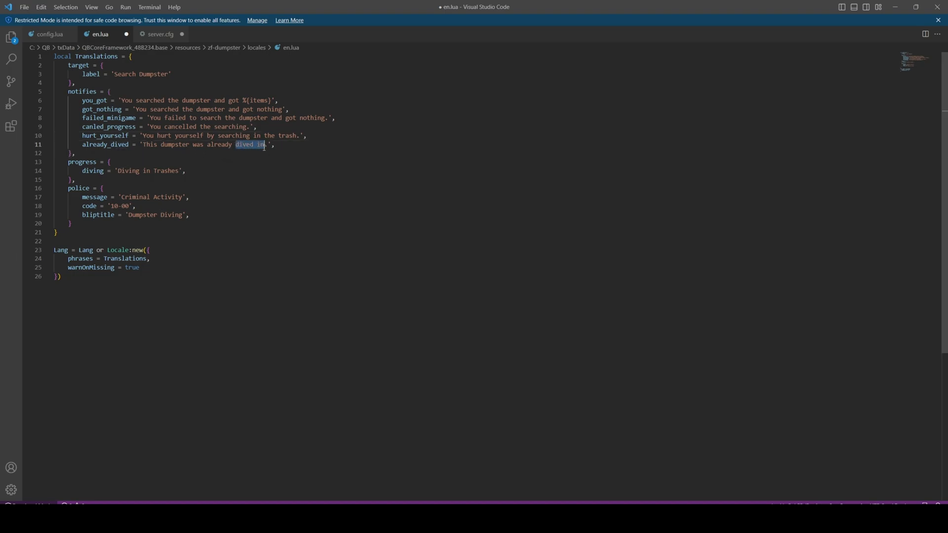
type("searched")
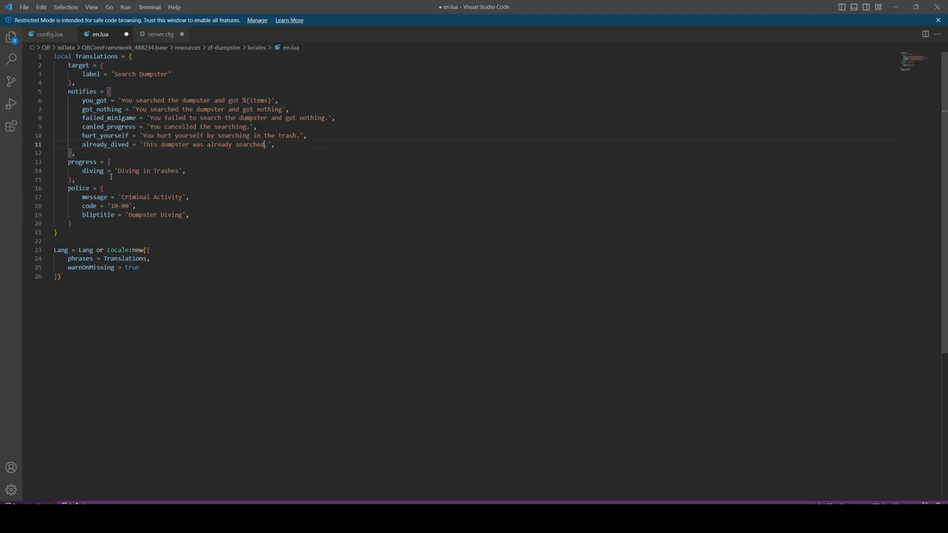
double_click(127, 170)
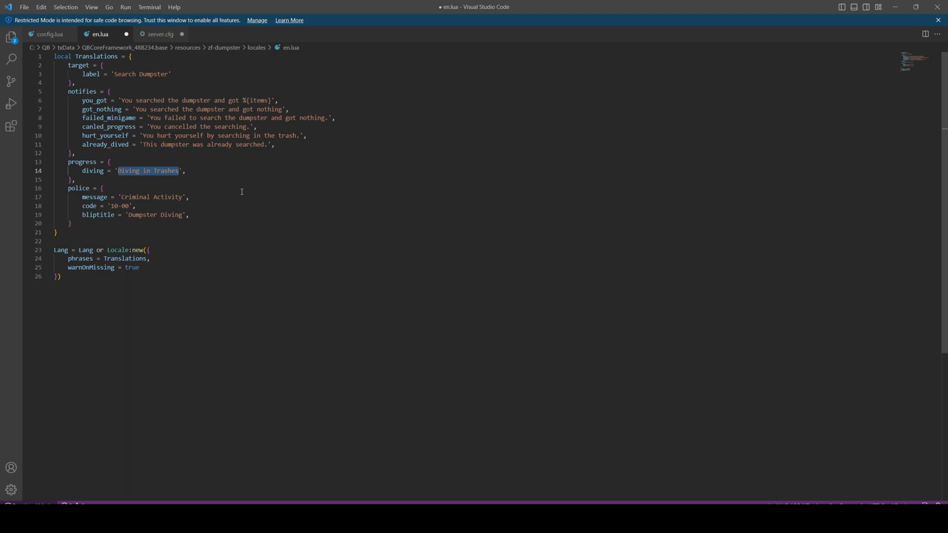
- Set the progress text to 'Searching Trash' and save en.lua
type("Searching Tr")
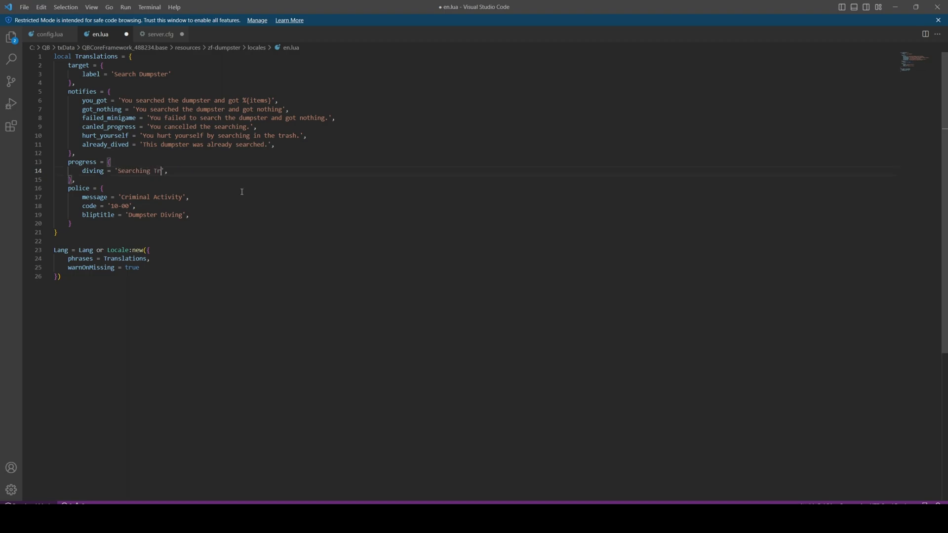
type("ash")
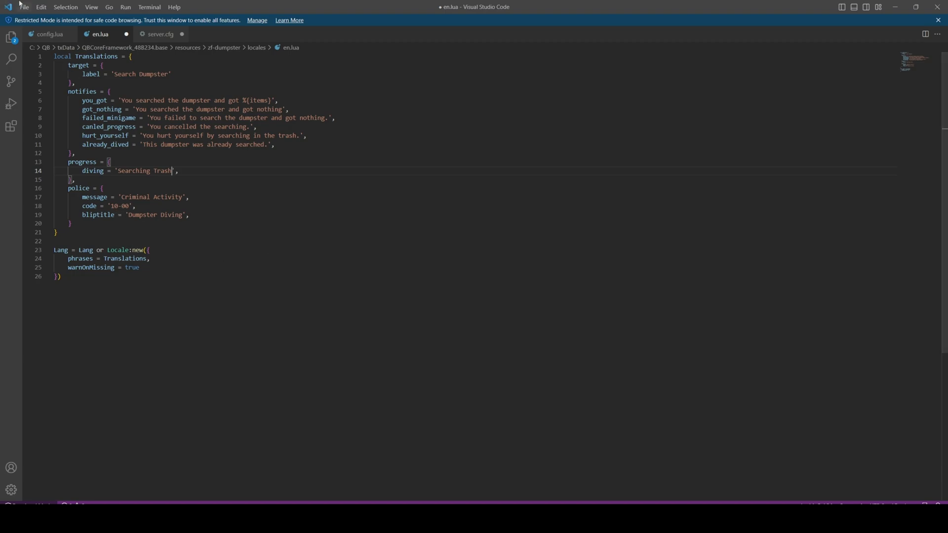
key("ctrl+s")
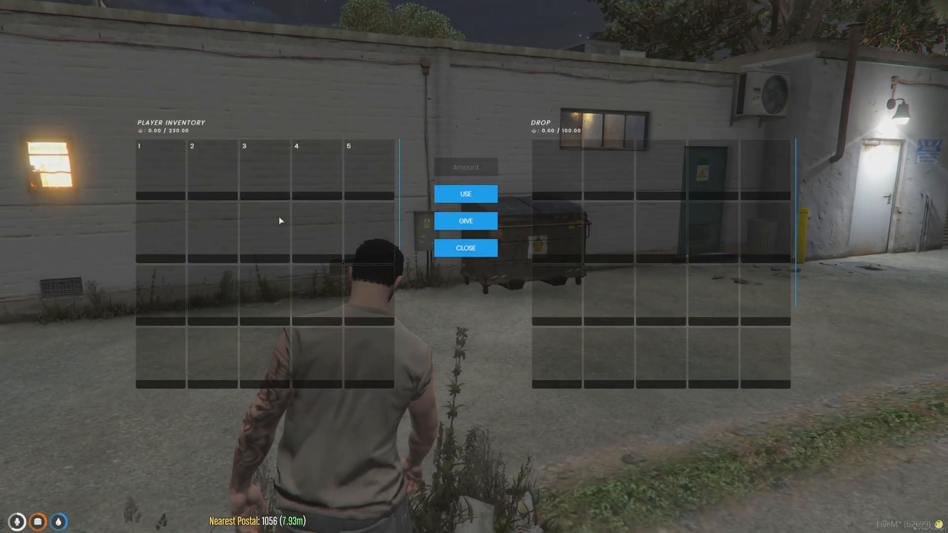
- Search the dumpster in FiveM and confirm 2x Empty Weed Bag and 3x Bag of Coke in inventory
left_click(465, 248)
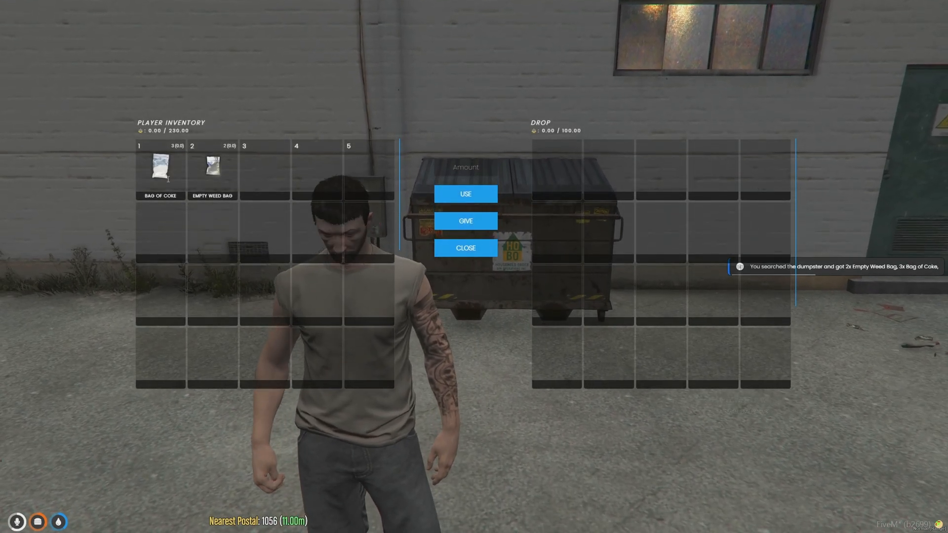
left_click(465, 248)
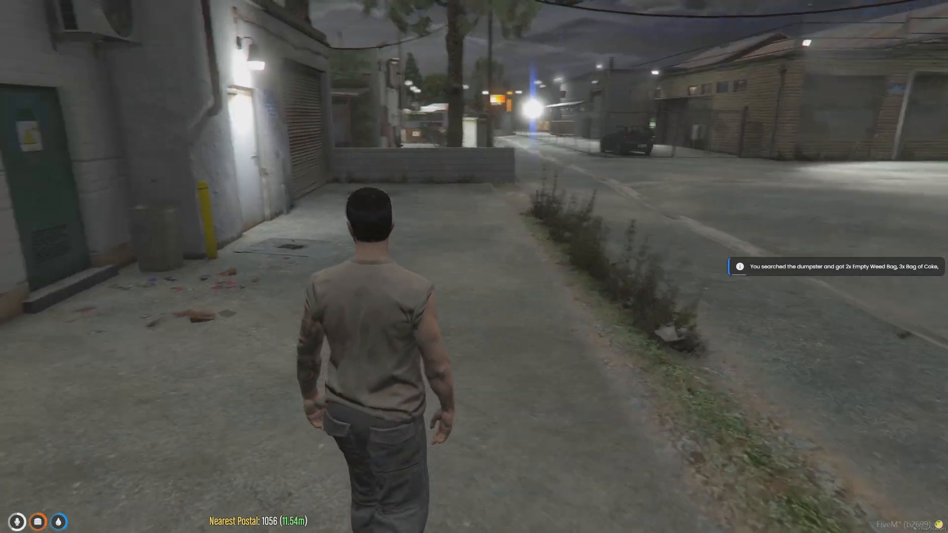